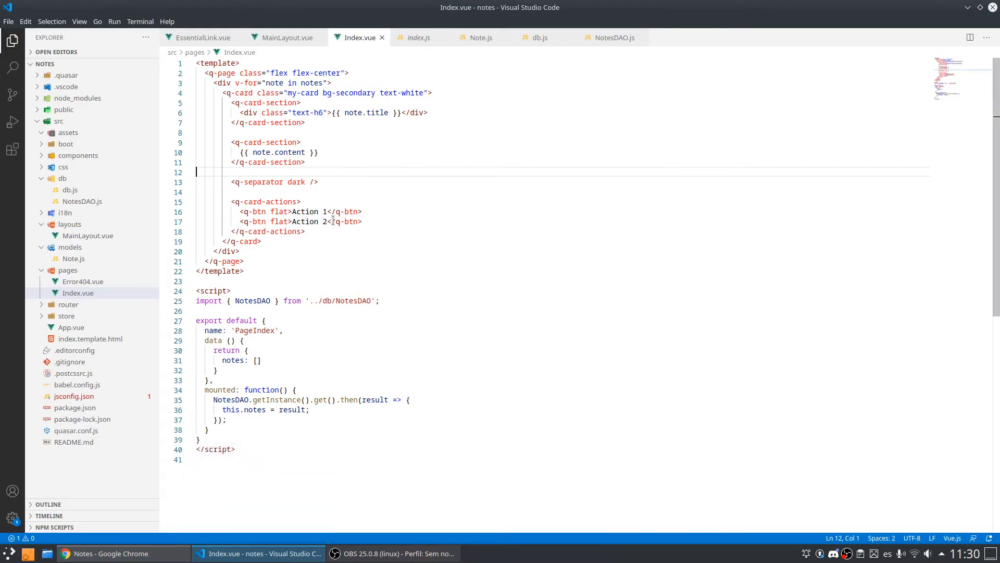
Step: Replace the first button's 'Action 1' label with {{ $t('index.edit') }}
double_click(305, 212)
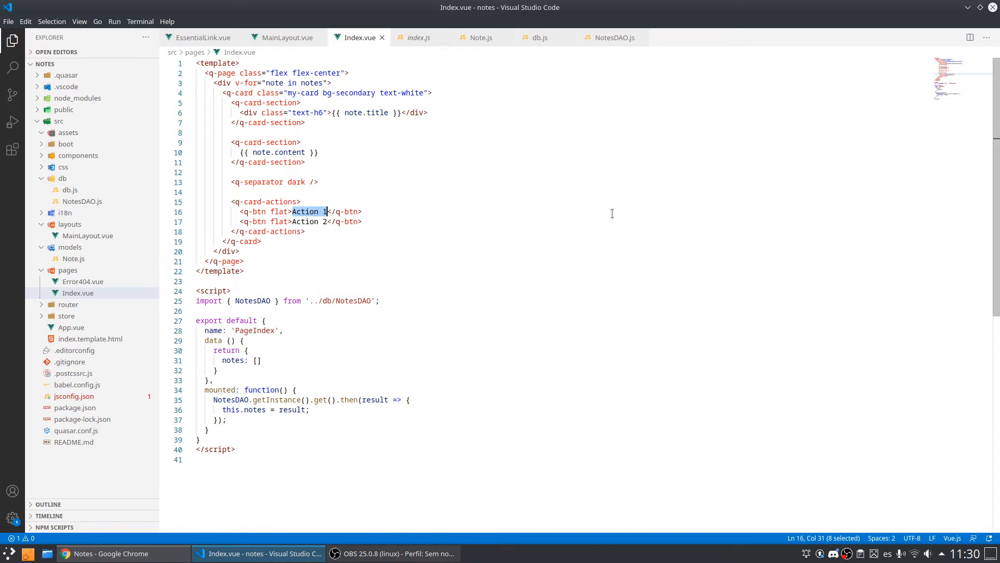
text({{ }})
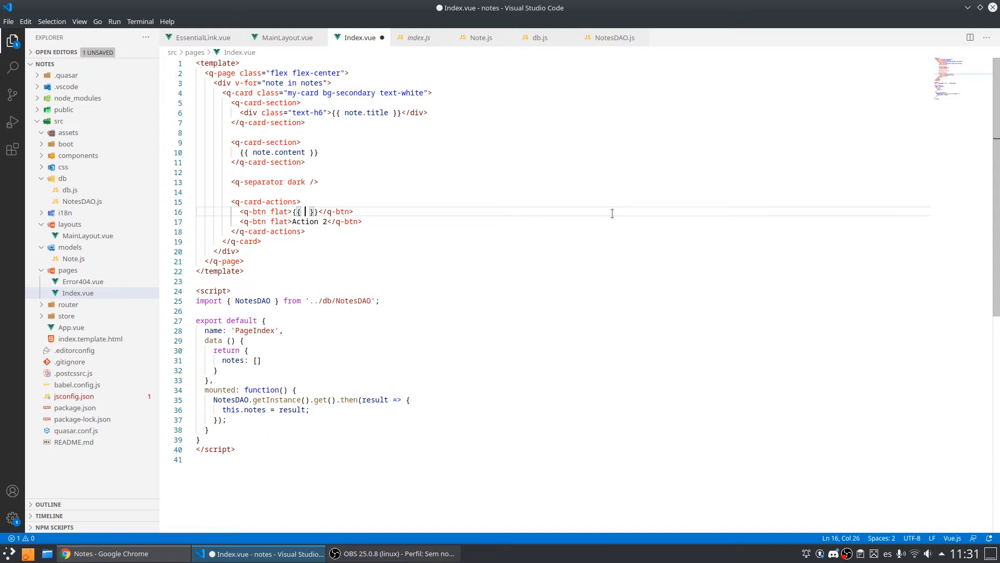
text($)
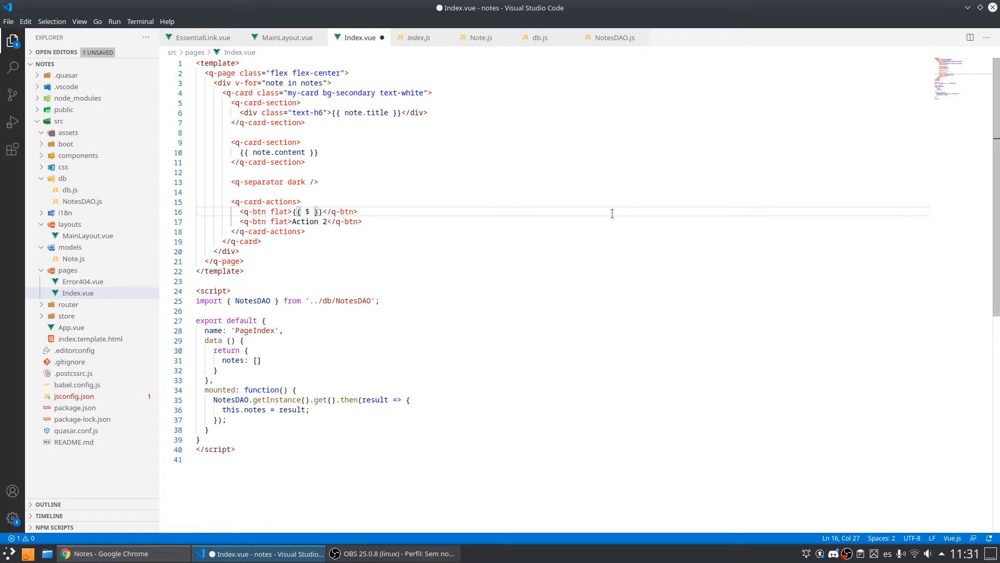
text(t())
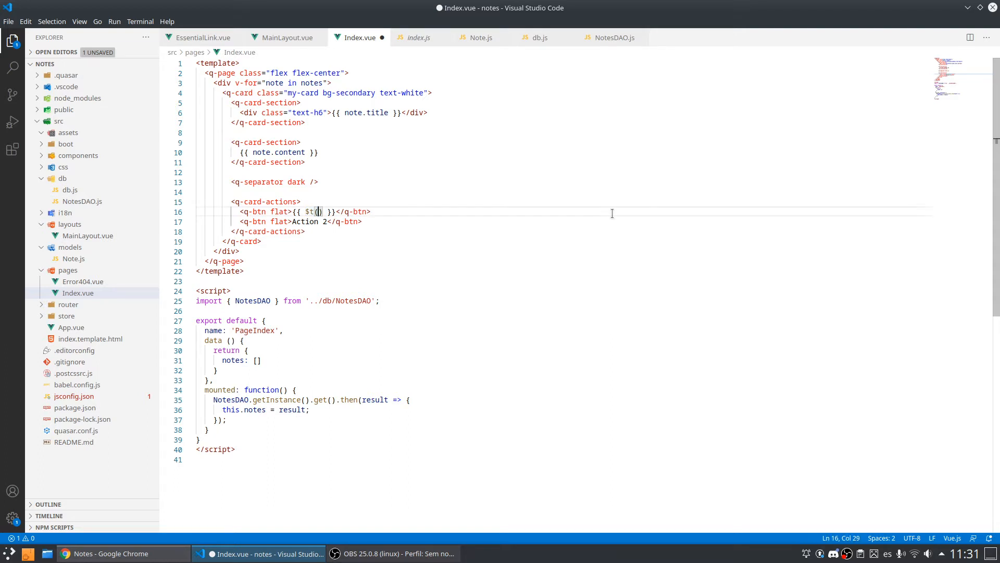
text('')
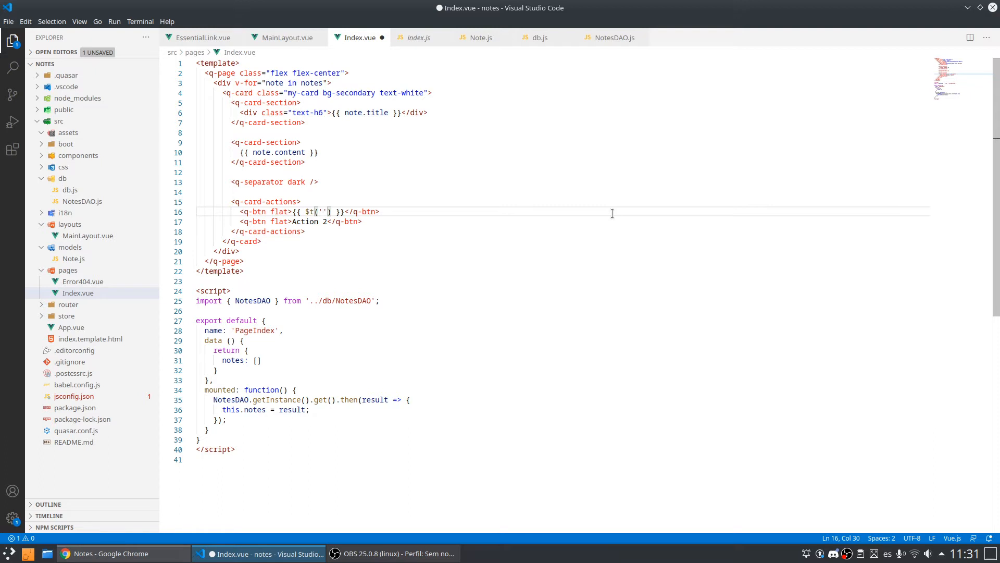
text(ho)
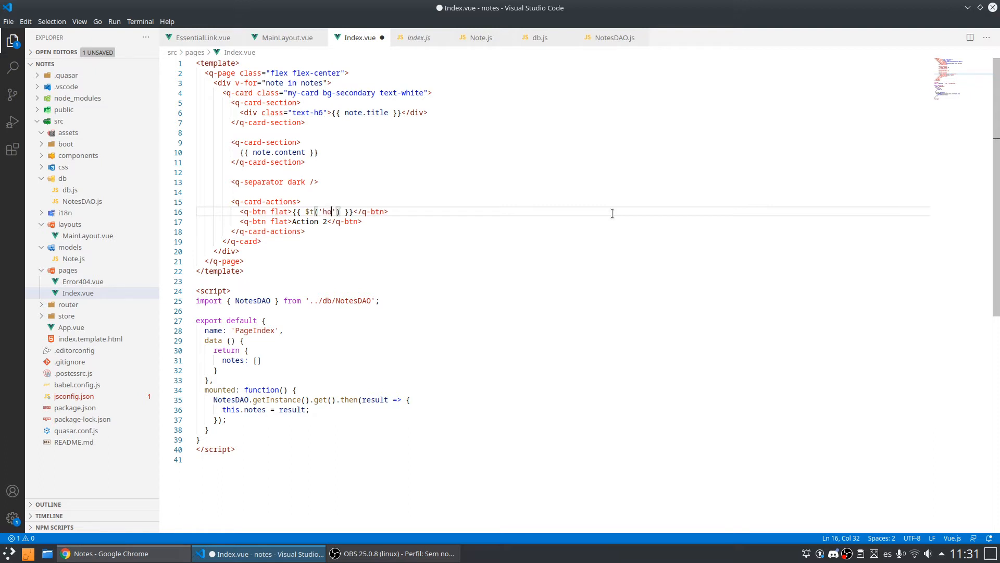
text(ome.)
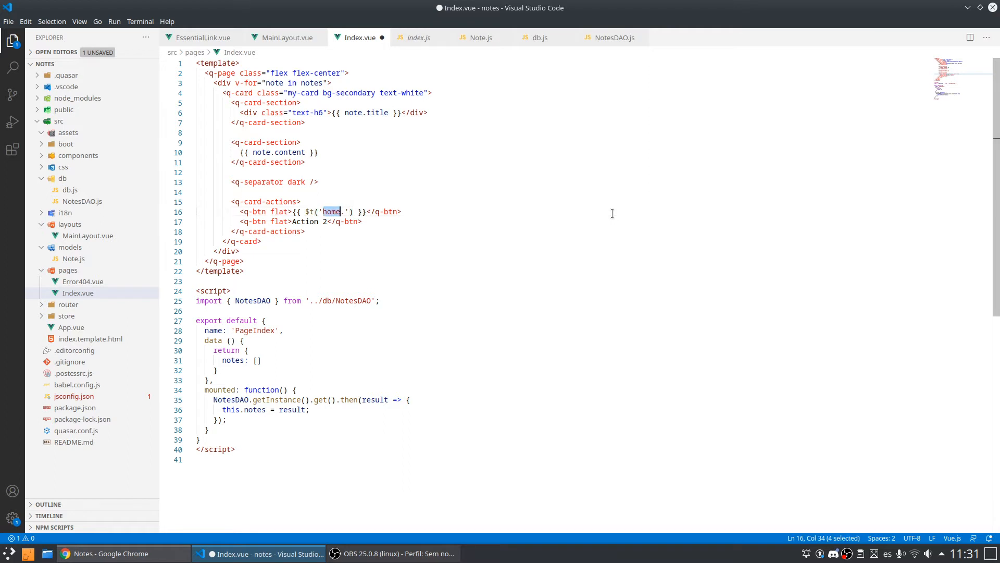
text(s)
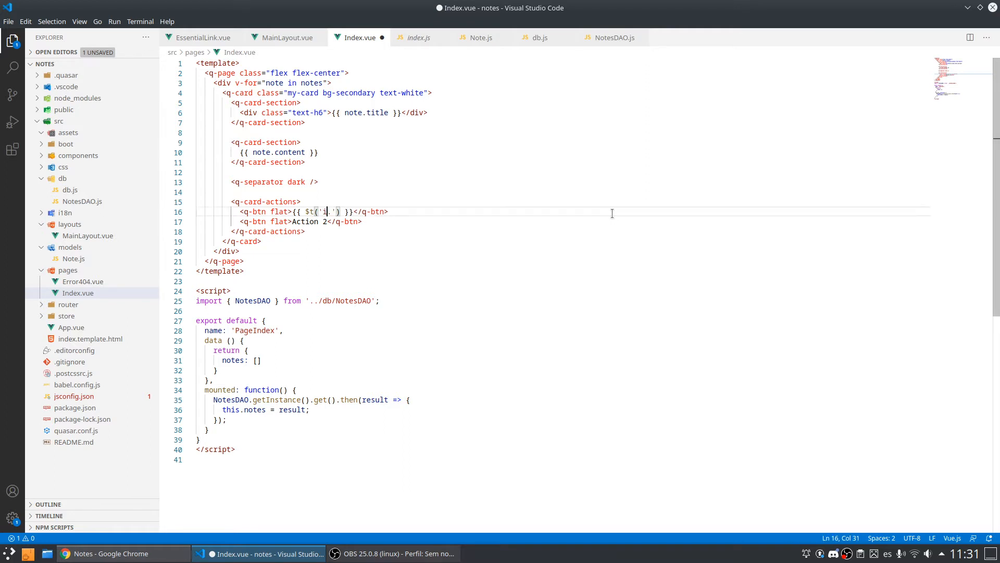
text(ndex)
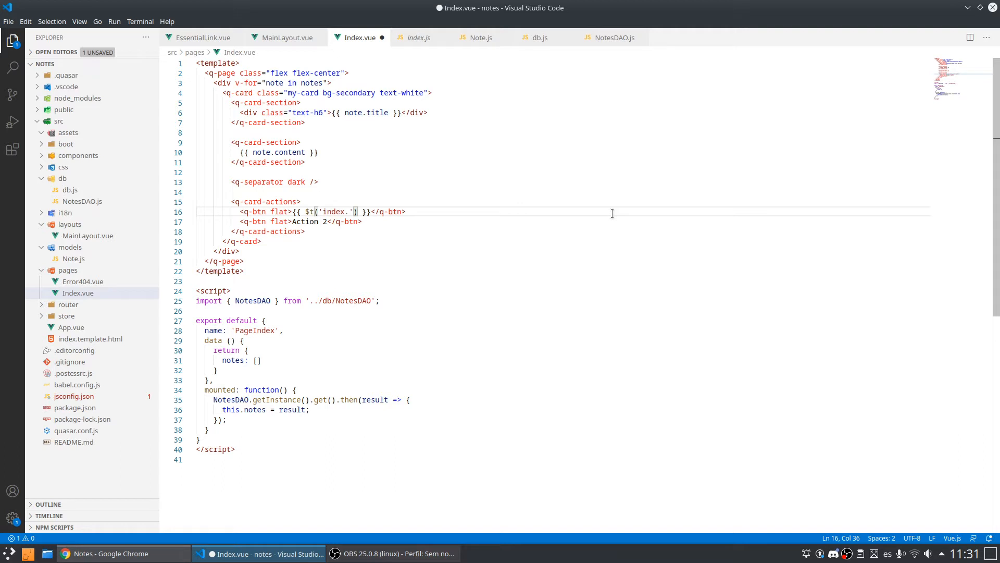
text(edit)
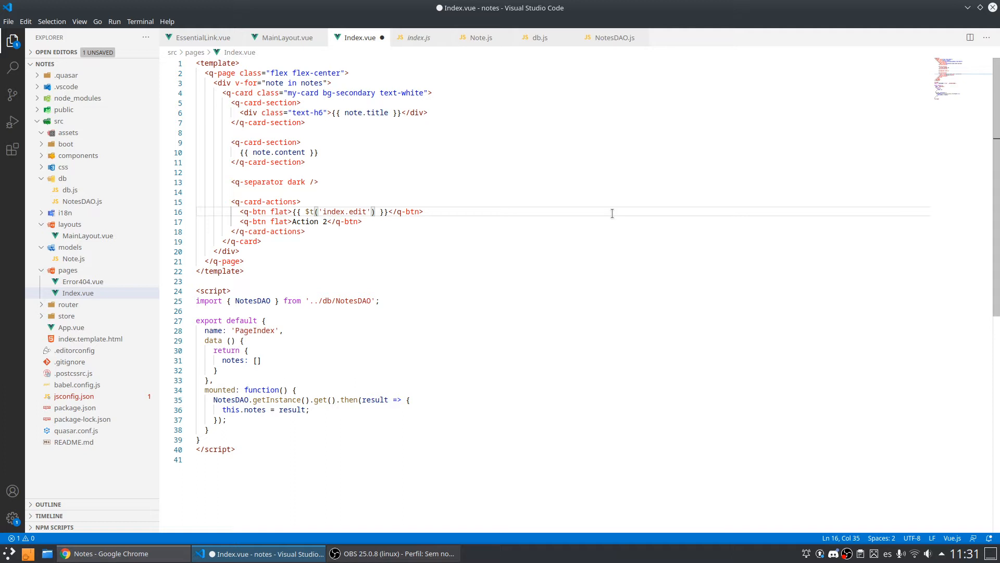
Step: Select the whole {{ $t('index.edit') }} expression to copy it
double_click(330, 211)
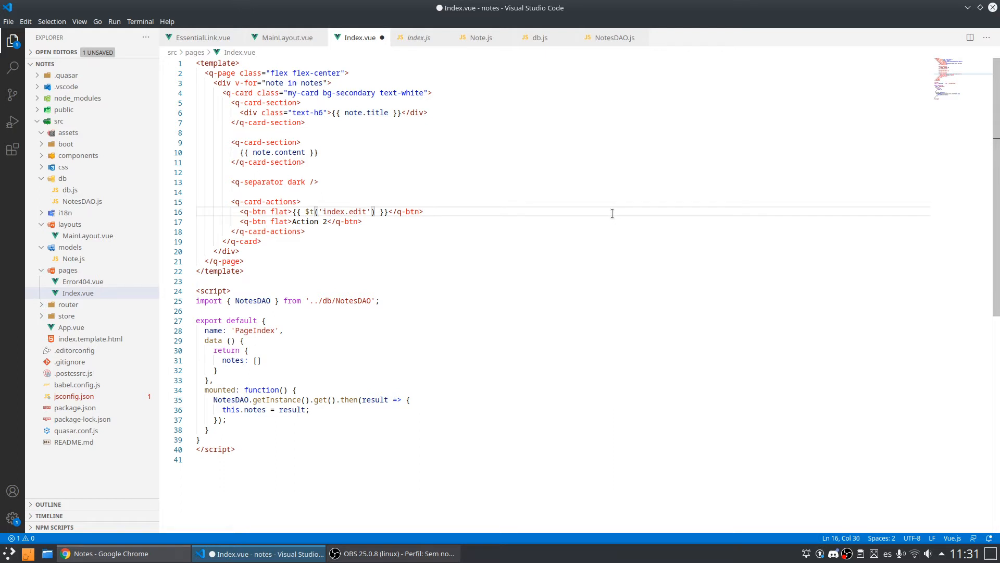
double_click(344, 211)
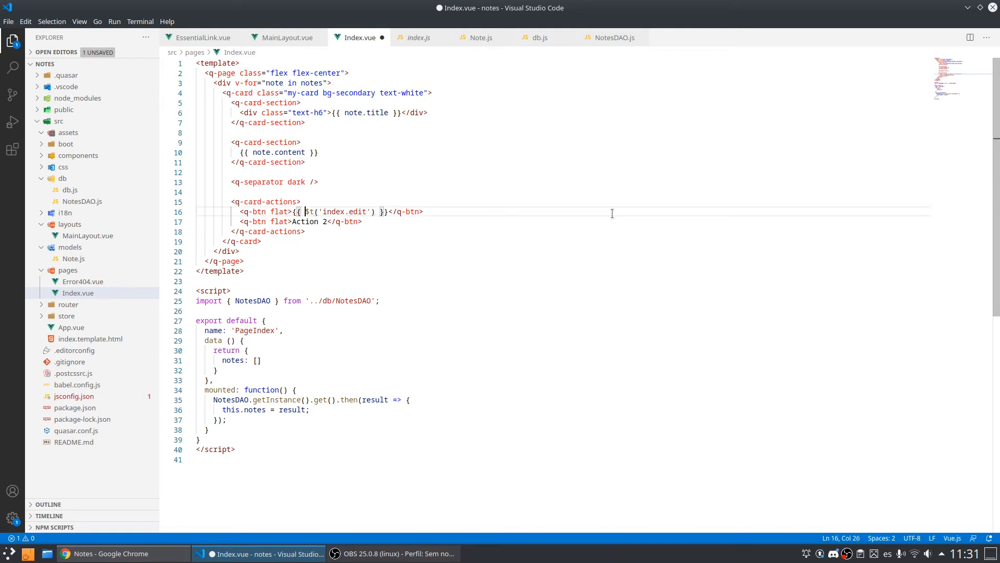
drag(294, 211, 347, 211)
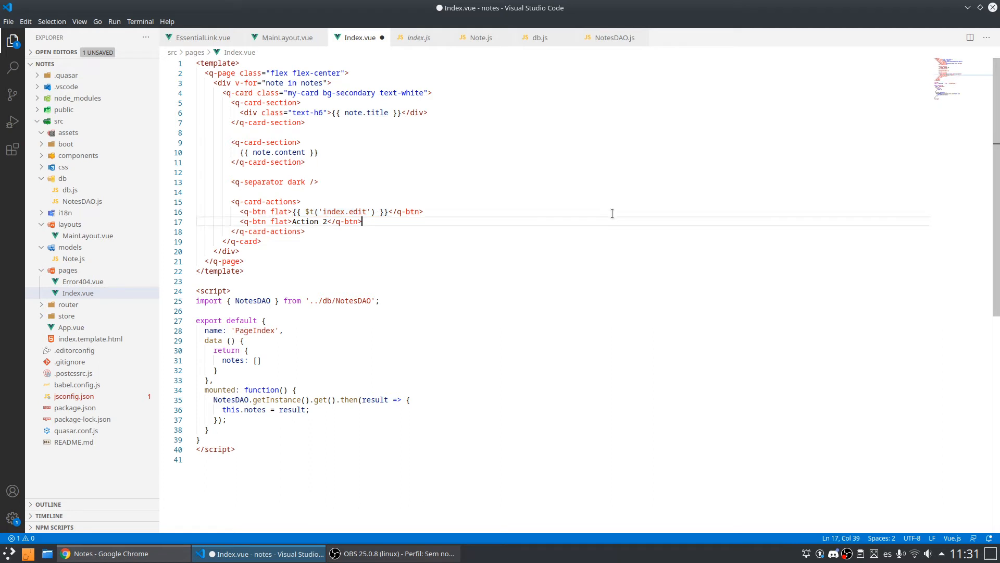
Step: Replace 'Action 2' with the pasted expression, changing the key to index.delete
double_click(303, 221)
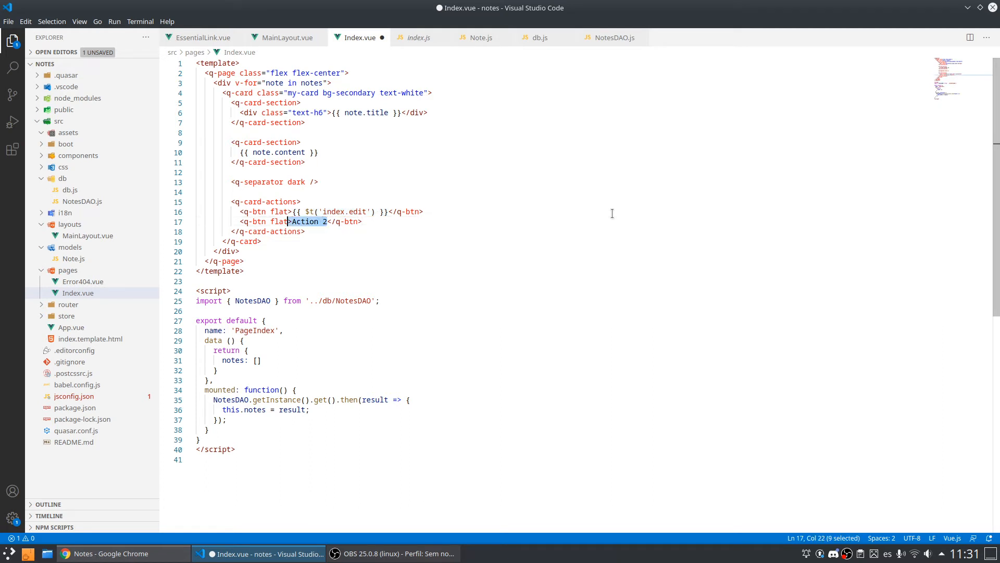
text({{ $t('index.edit') }})
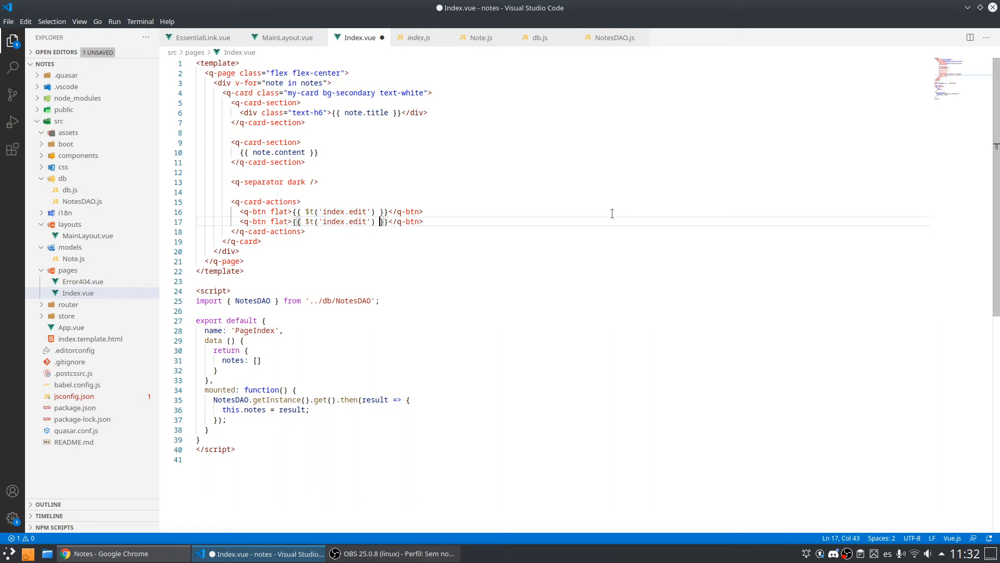
text(dele)
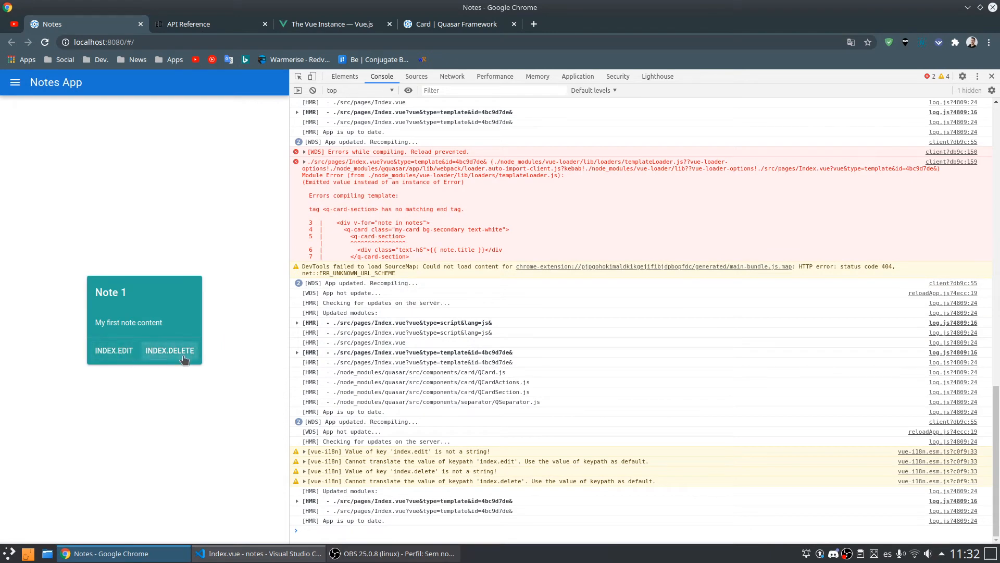
Step: Click the INDEX.DELETE button on the Notes app card in Chrome
click(262, 553)
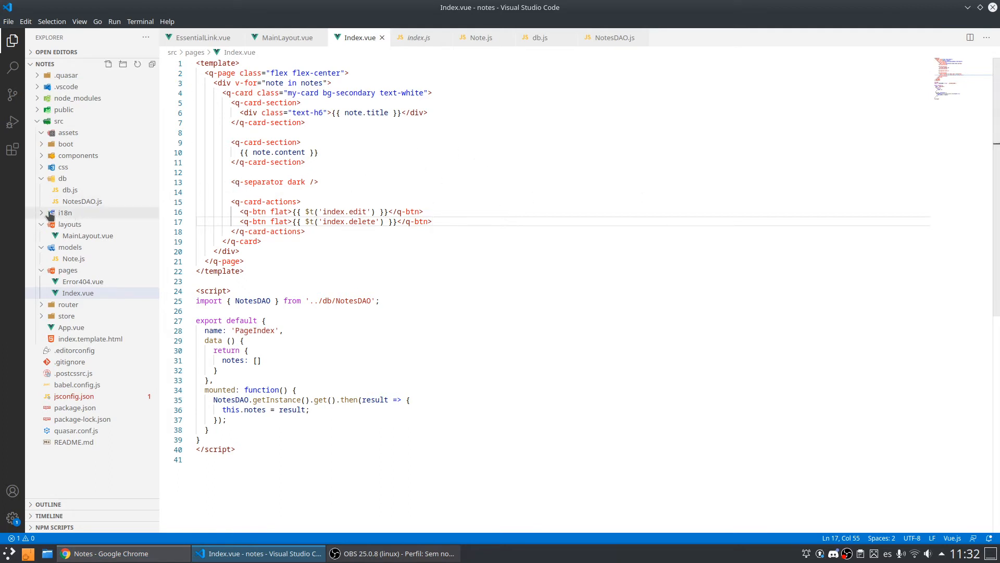
Step: Expand src/i18n/en-us in the Explorer and open index.js
click(66, 213)
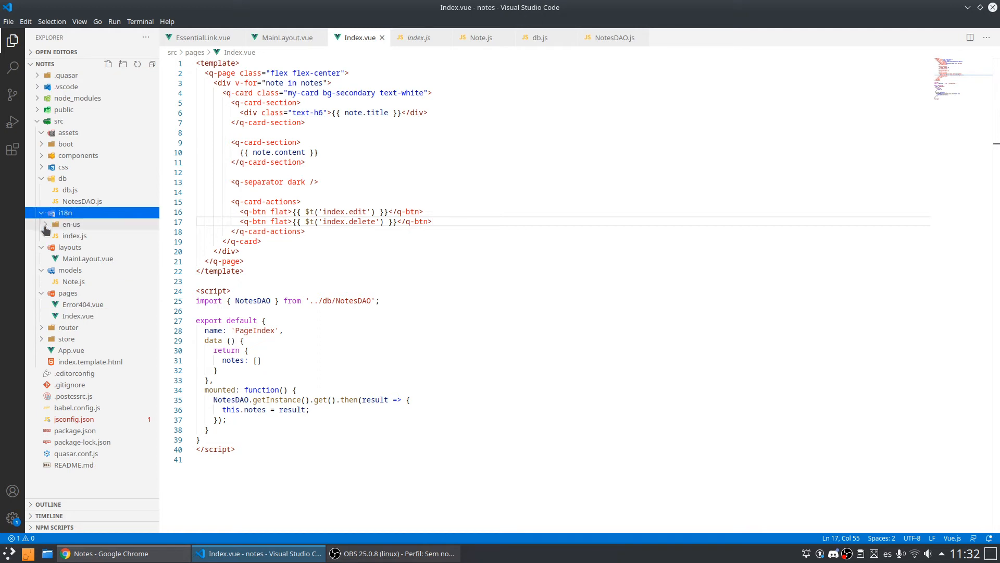
click(71, 224)
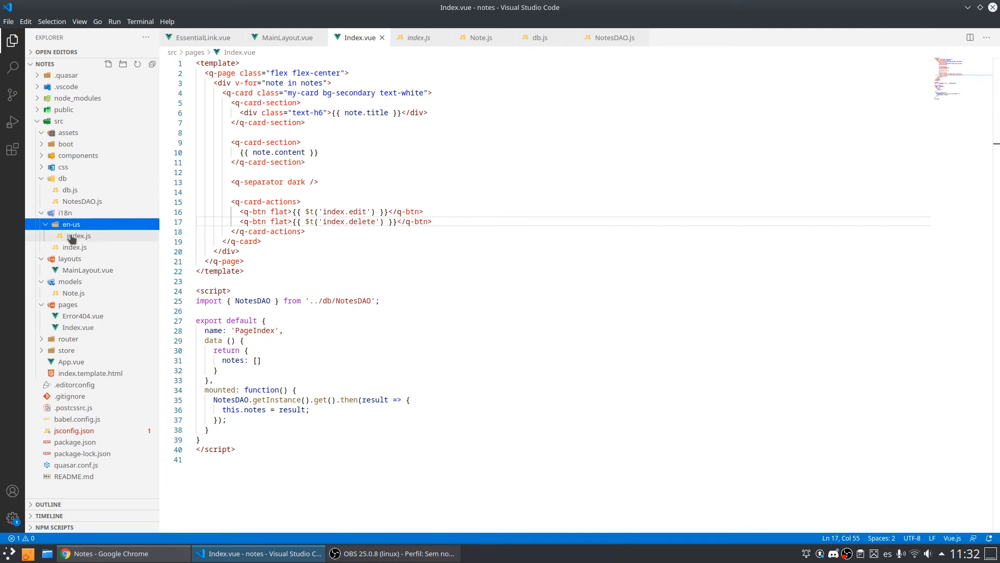
click(73, 236)
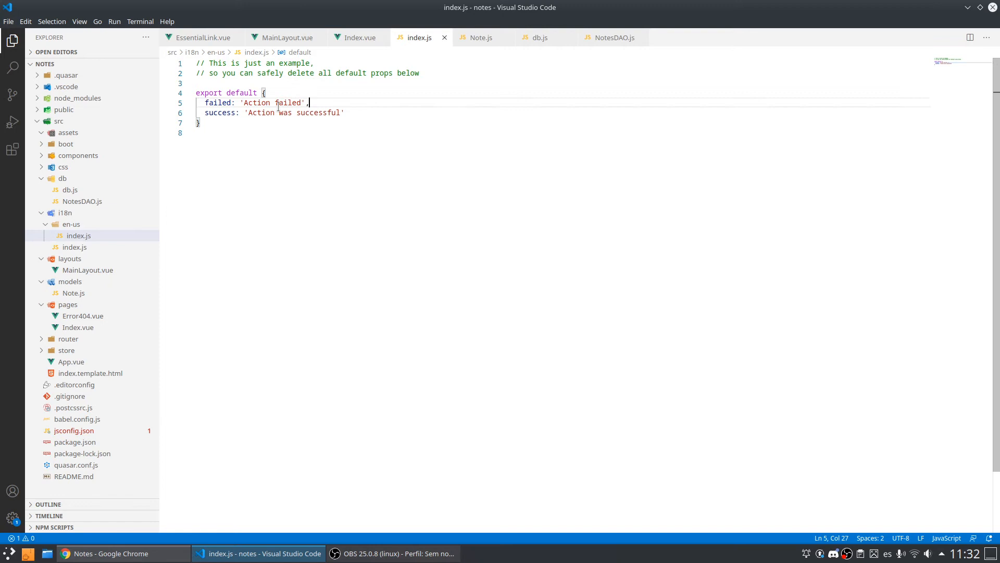
Step: Inspect the failed and success message keys and place the cursor after success
double_click(218, 103)
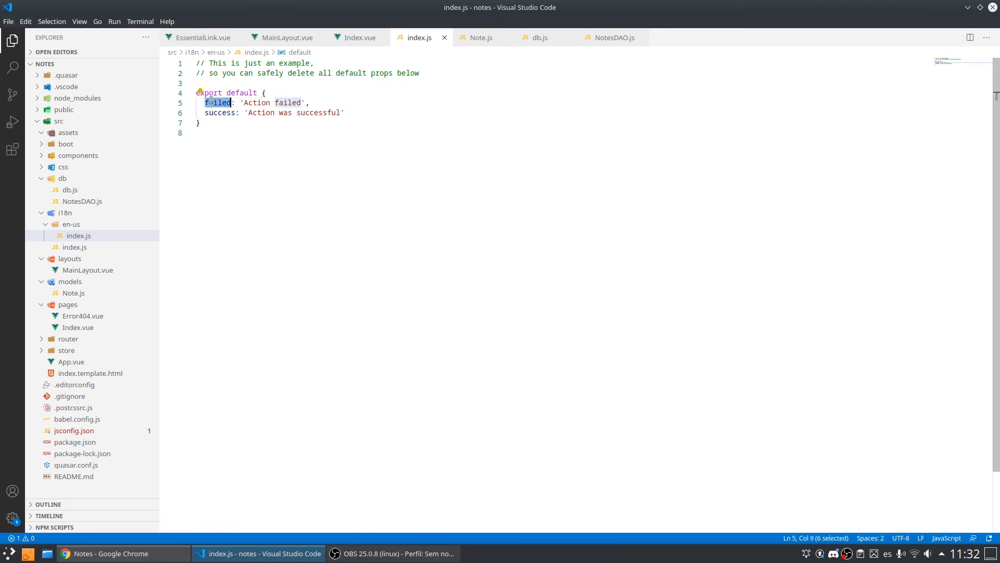
double_click(219, 113)
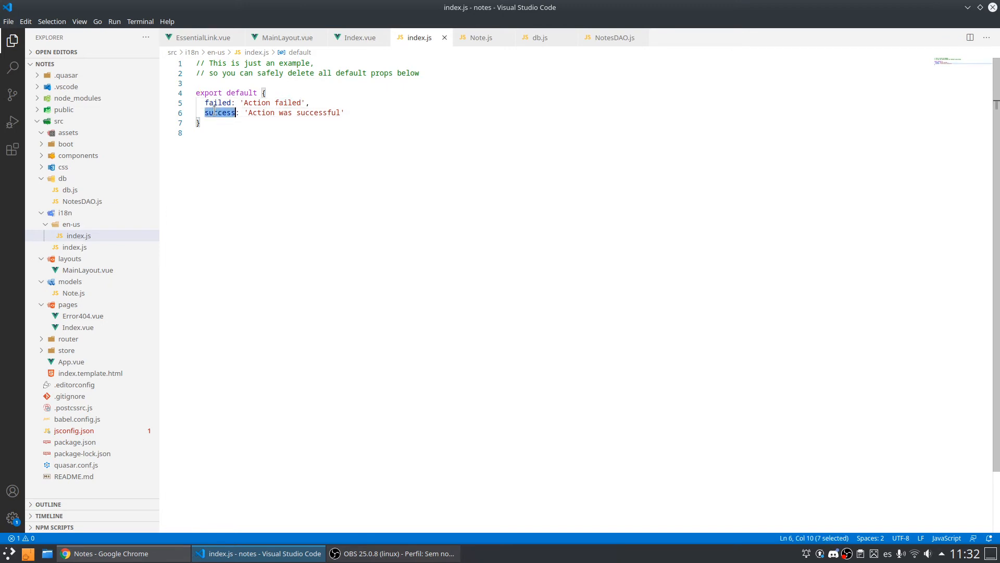
click(409, 113)
text(,)
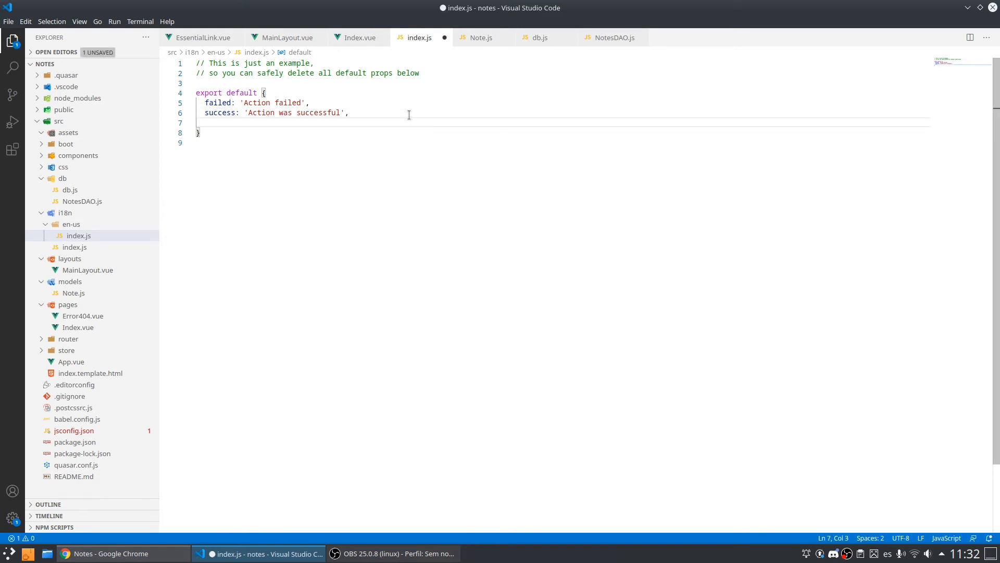
Step: Type an index group with edit: 'Edit' and delete: 'Delete' after success
text(i)
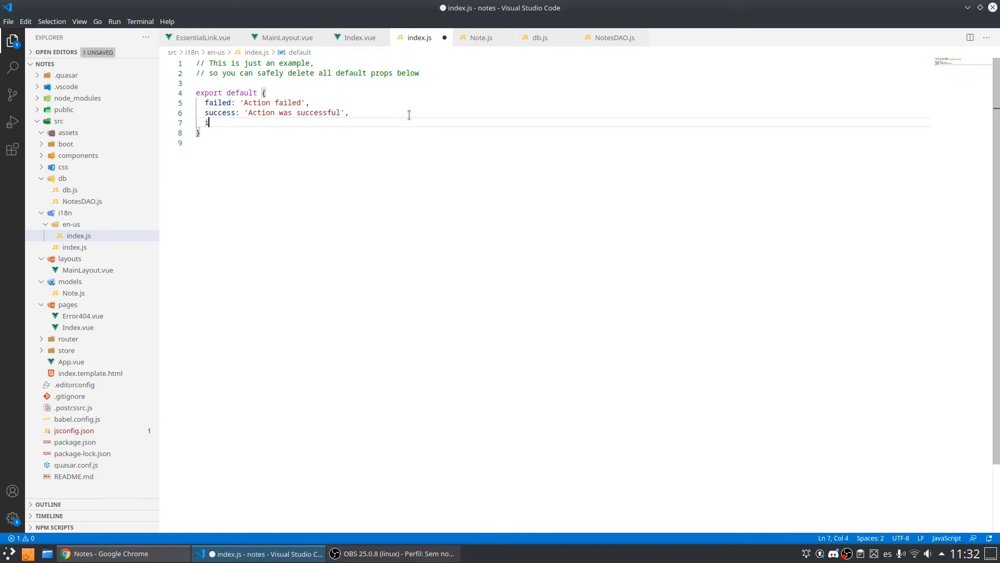
text(index)
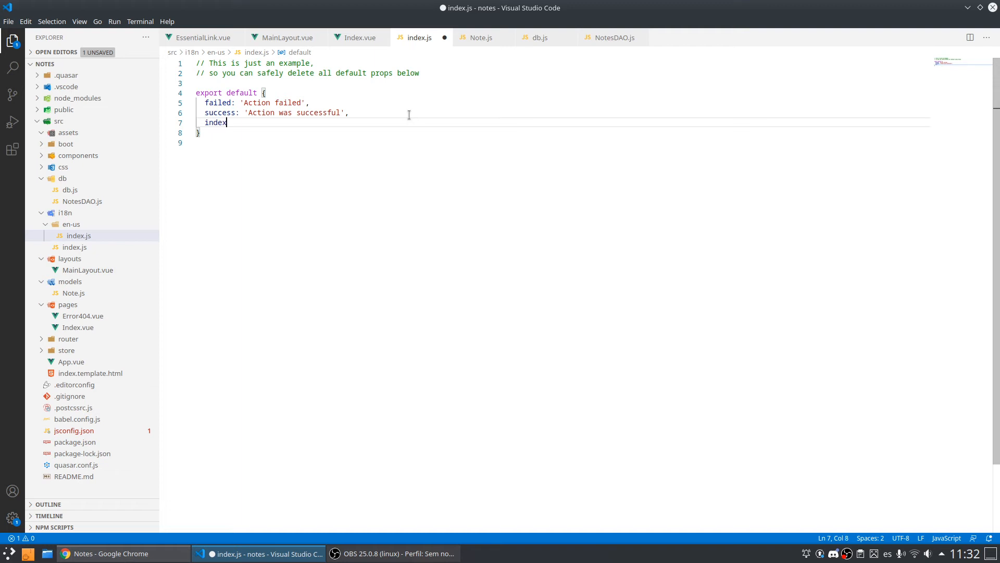
text(: {)
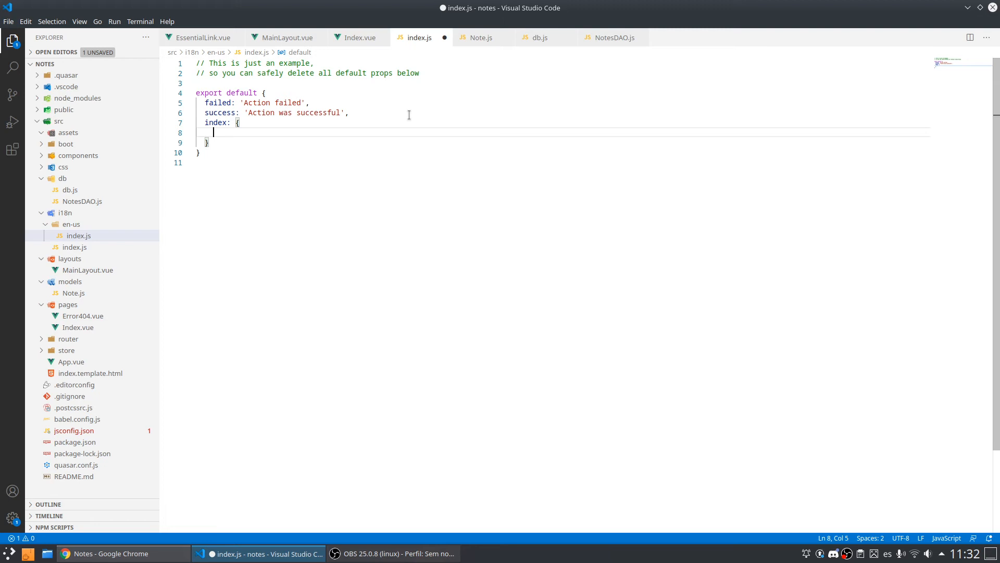
text(edit)
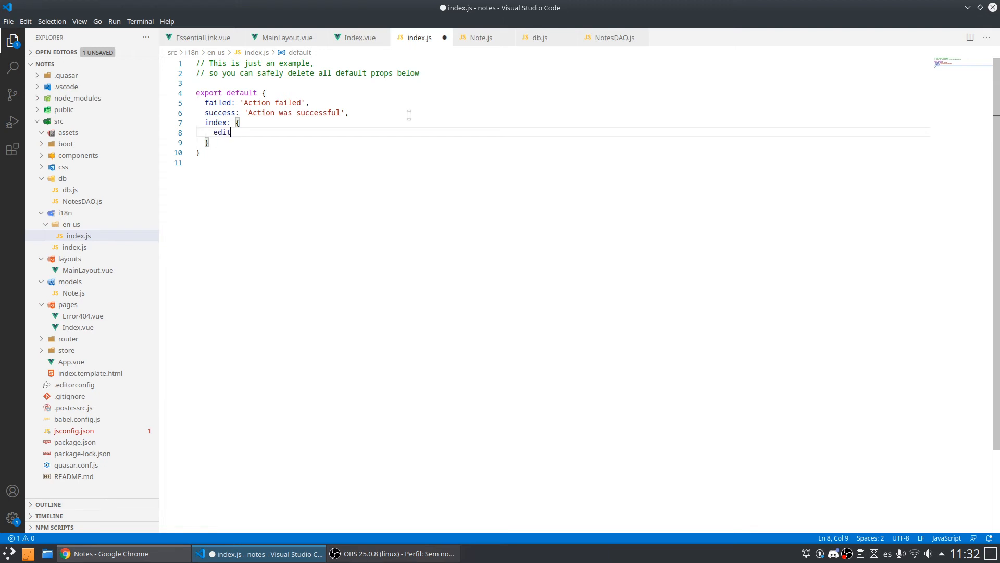
text(: 'Ed)
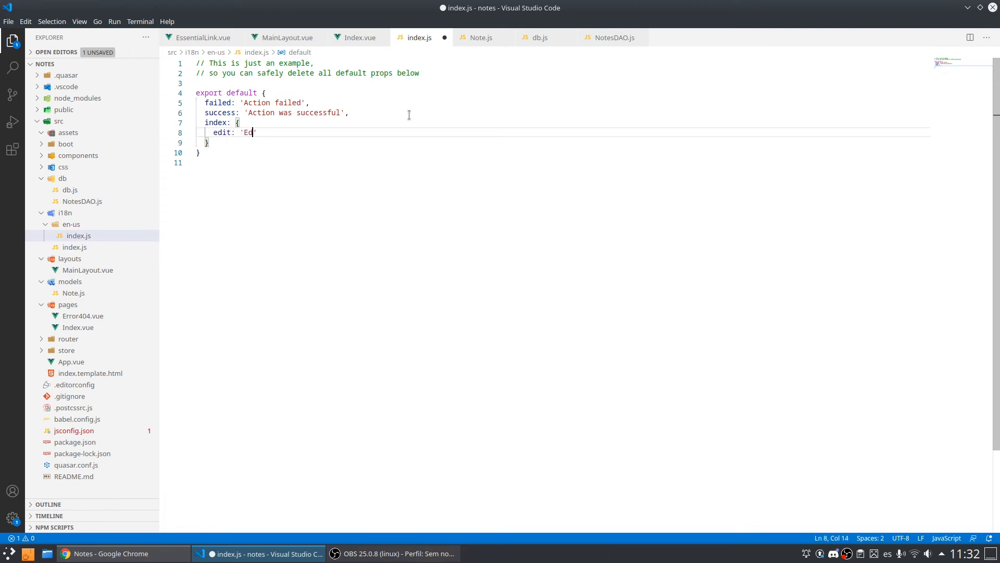
text(it',)
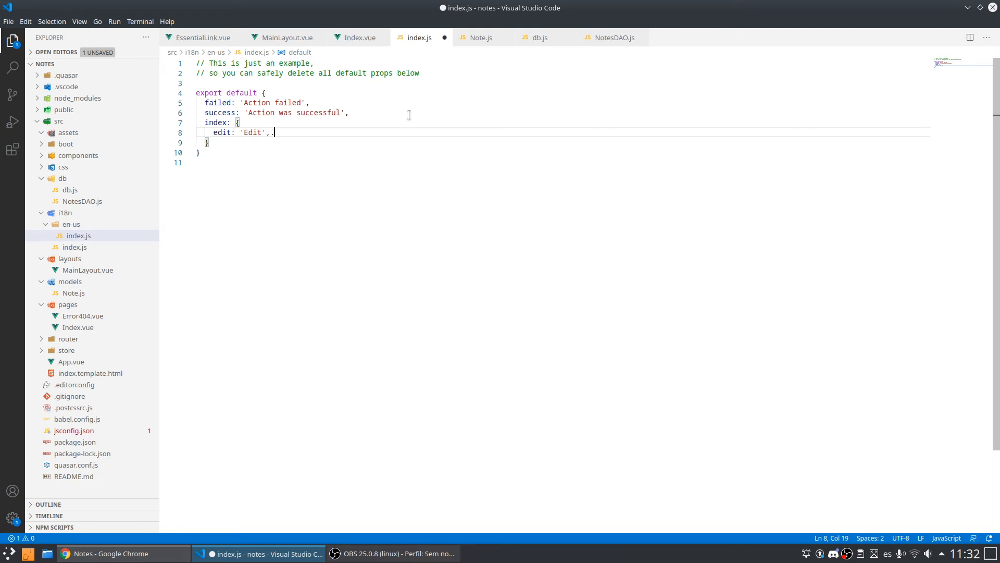
text(del)
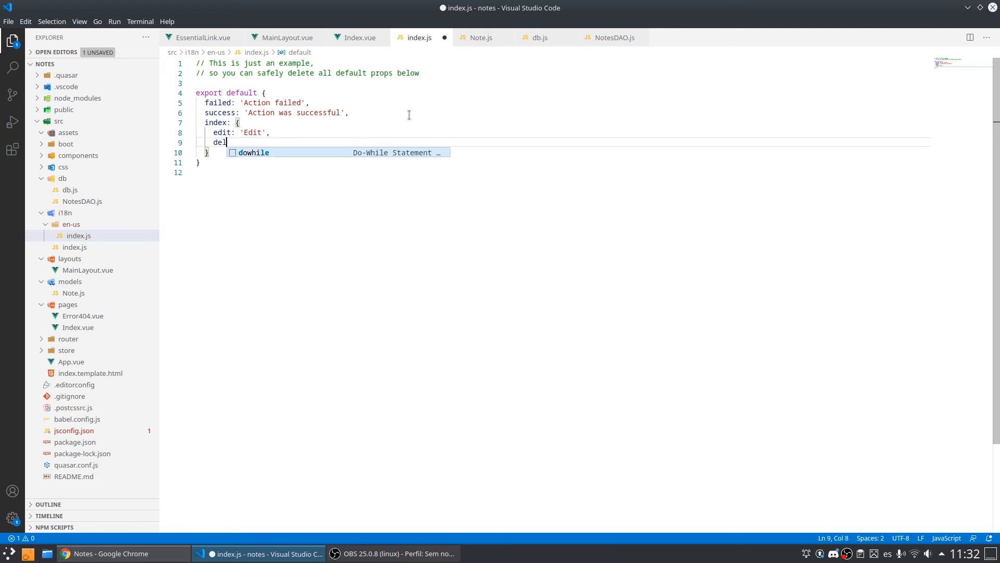
text(ete: ')
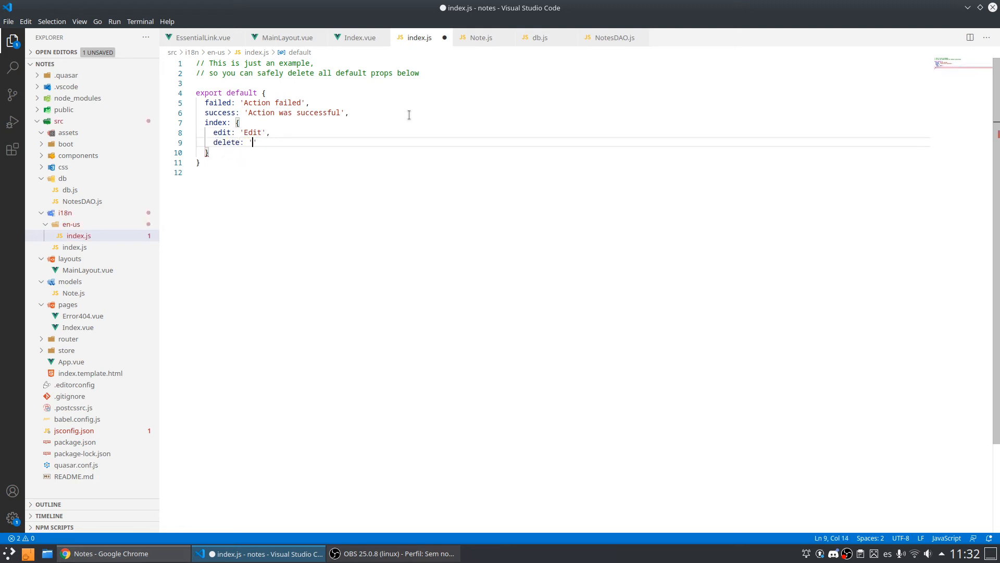
text(Delete')
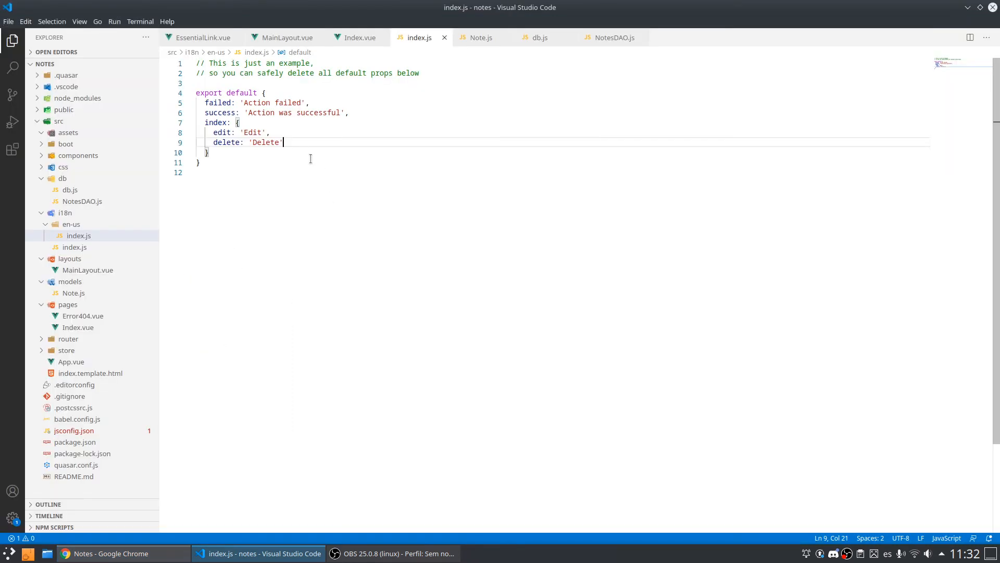
Step: Retype the Delete translation value, then return to the Index.vue tab
double_click(265, 142)
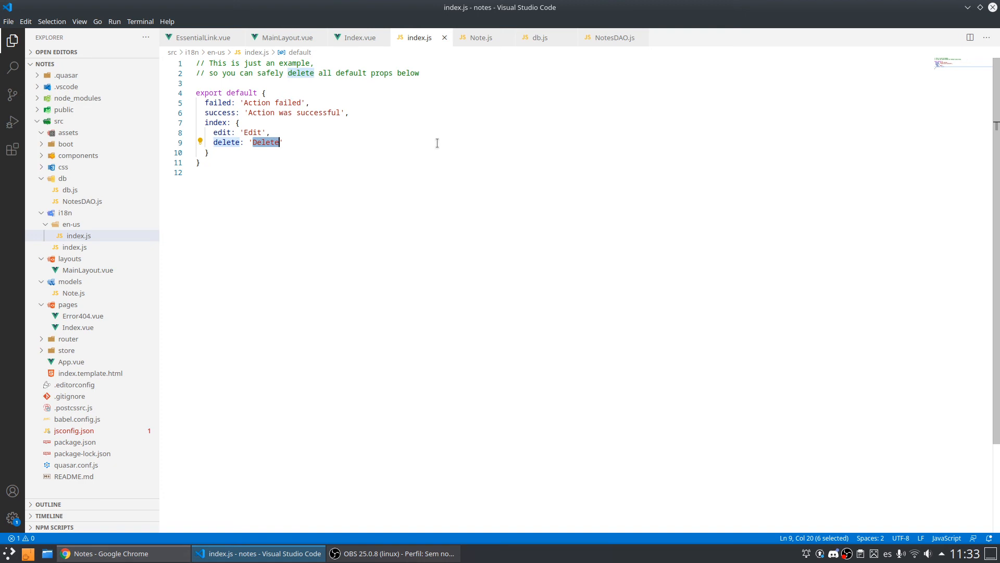
text(Bid)
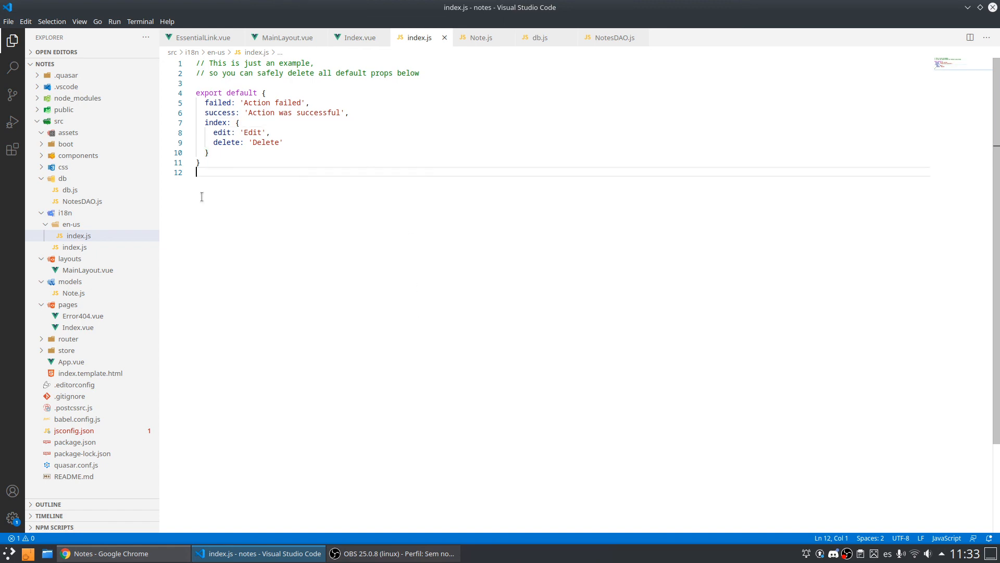
click(282, 142)
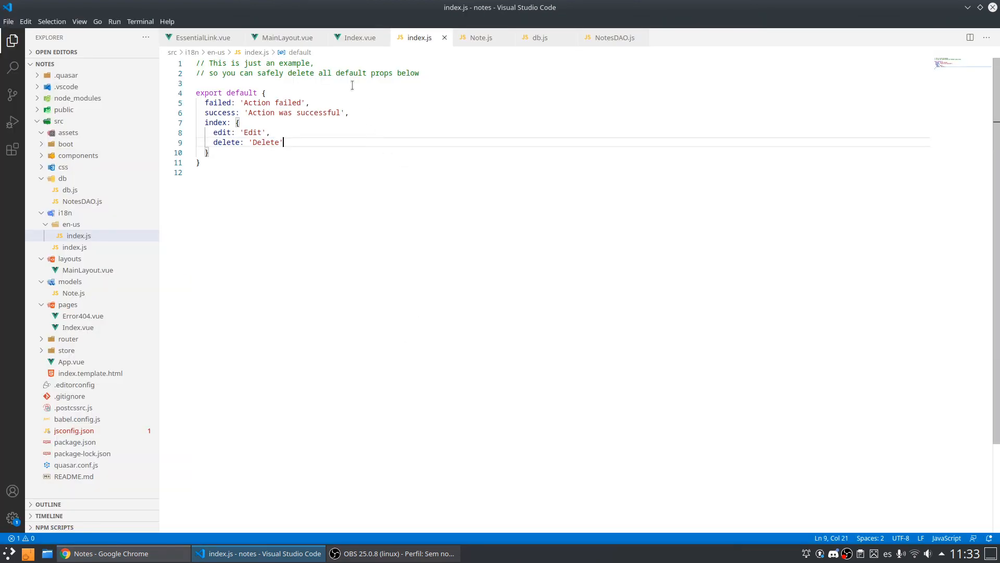
click(360, 37)
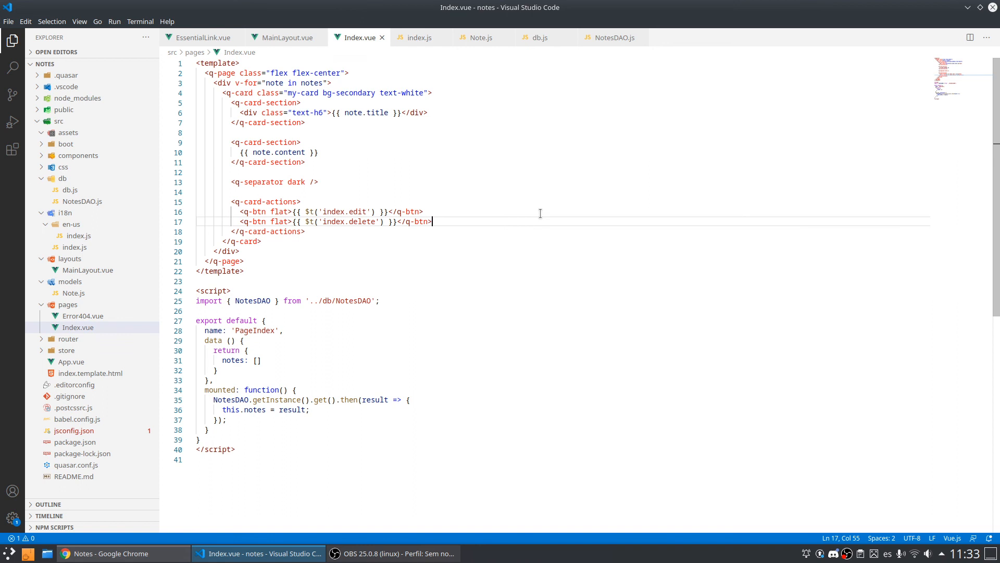